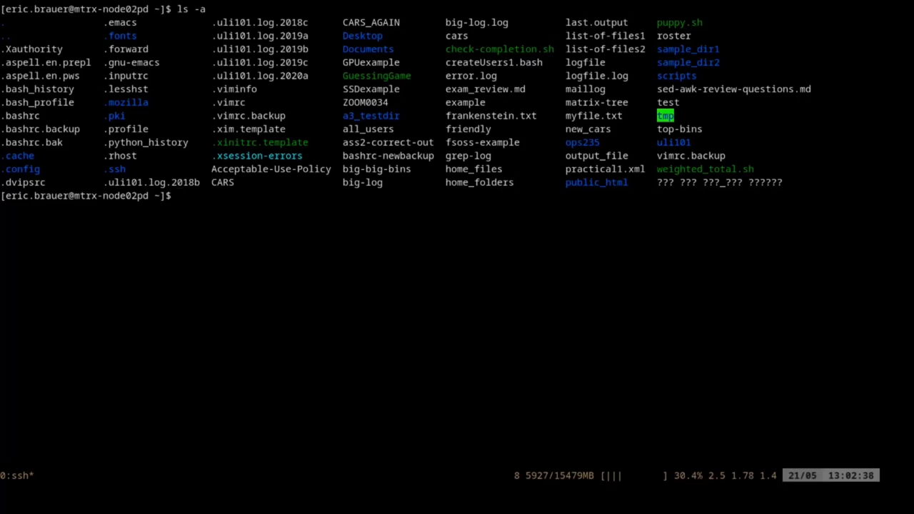
Launch vim on .vimrc from the shell and bring its final filetype lines into view.
text(vim)
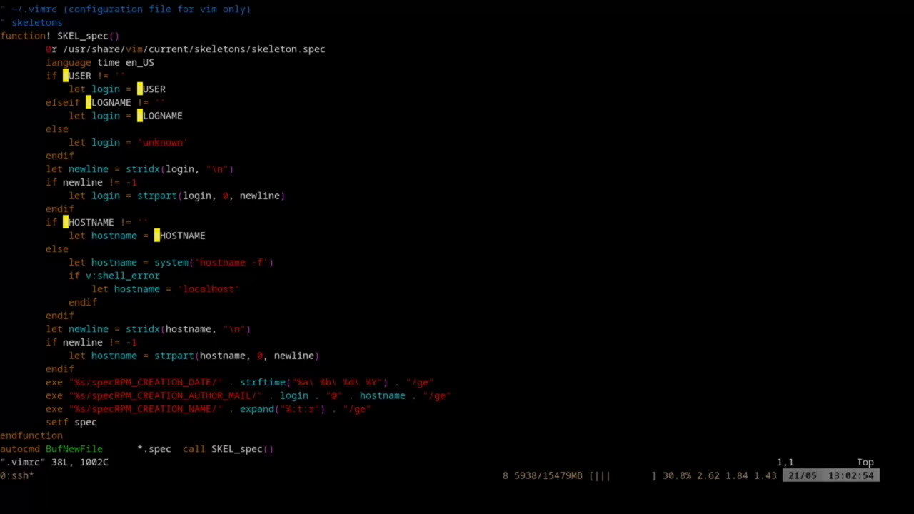
scroll(down, 3)
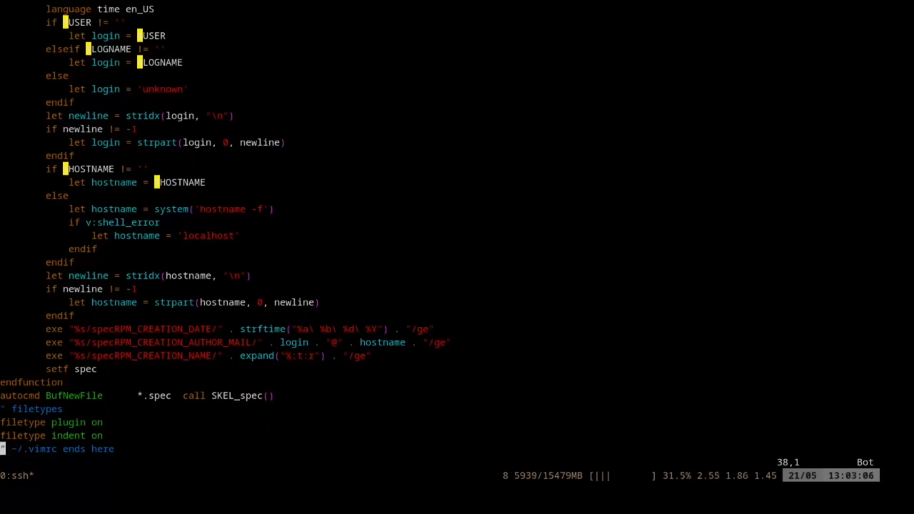
Append 'set number' and 'syntax enable' to .vimrc, turning line numbers on immediately via :set number.
key(i)
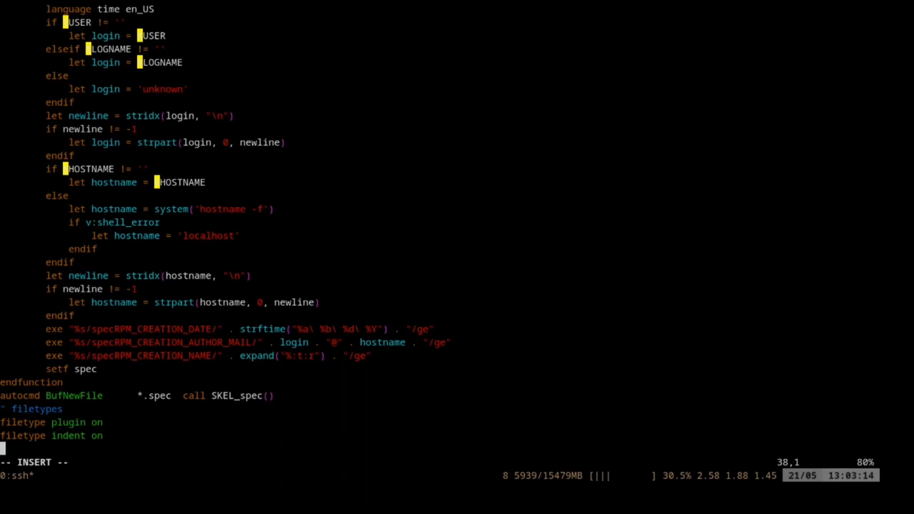
text(set)
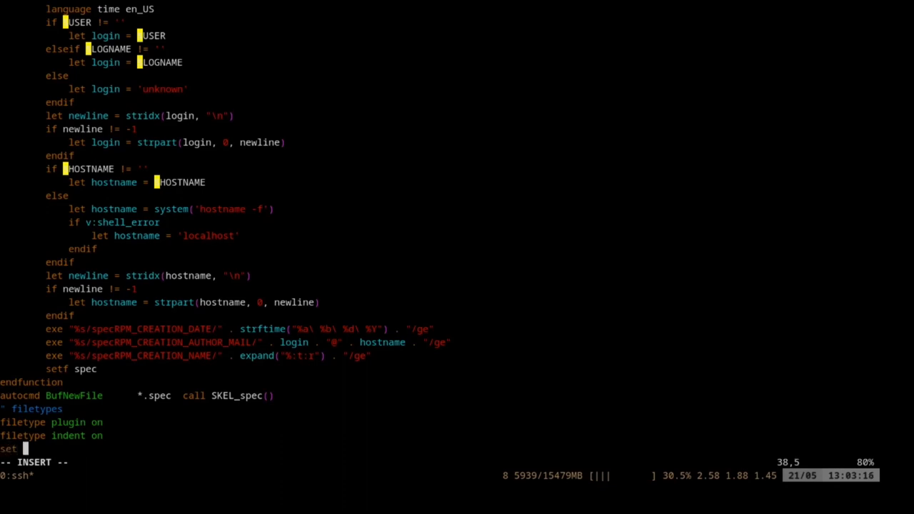
text(number)
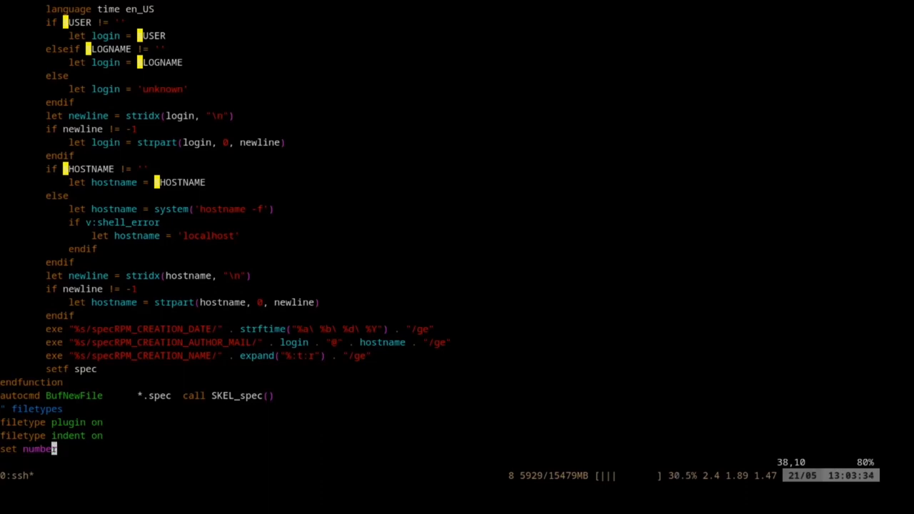
text(:set)
text(synta)
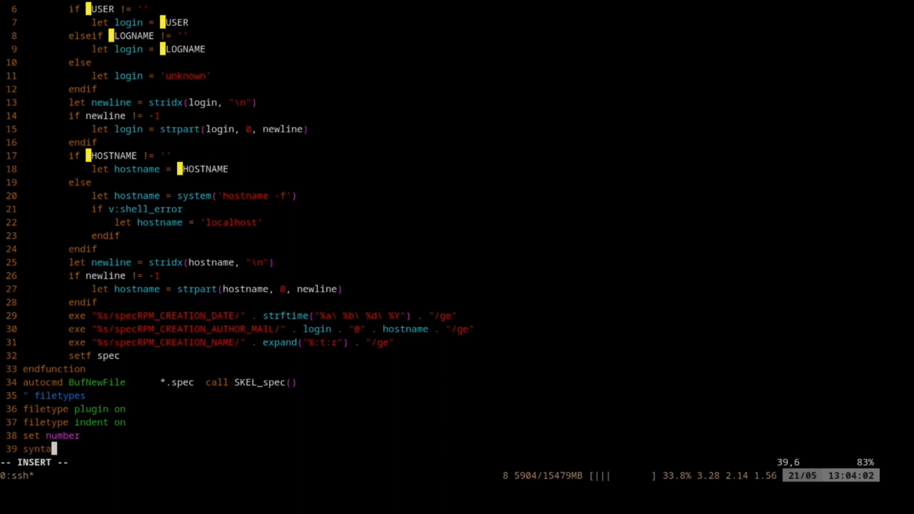
text(enable)
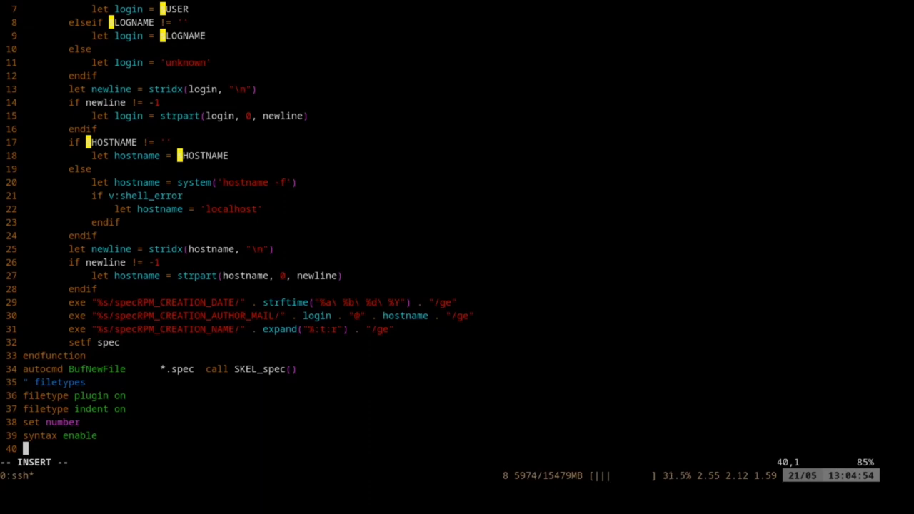
Begin an autocmd line: Filetype python setlocal softtabstop=4.
text(autocmd Filety)
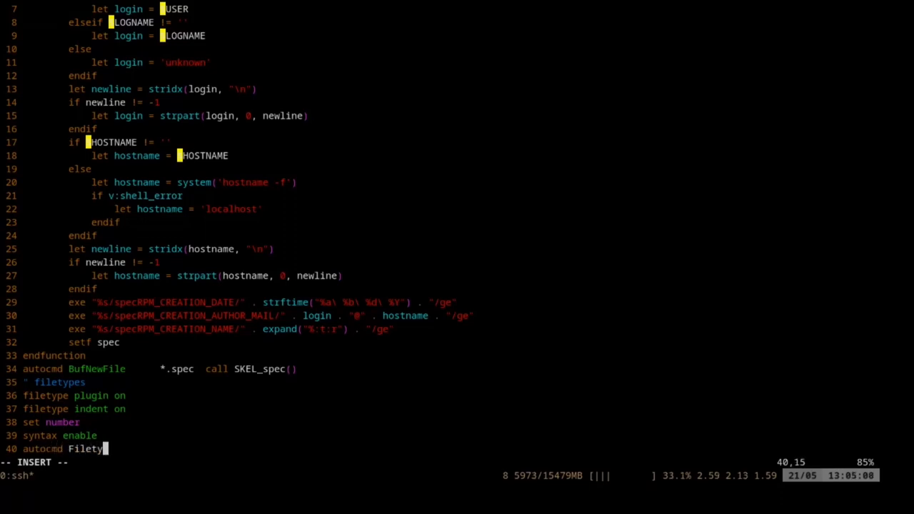
text(pe)
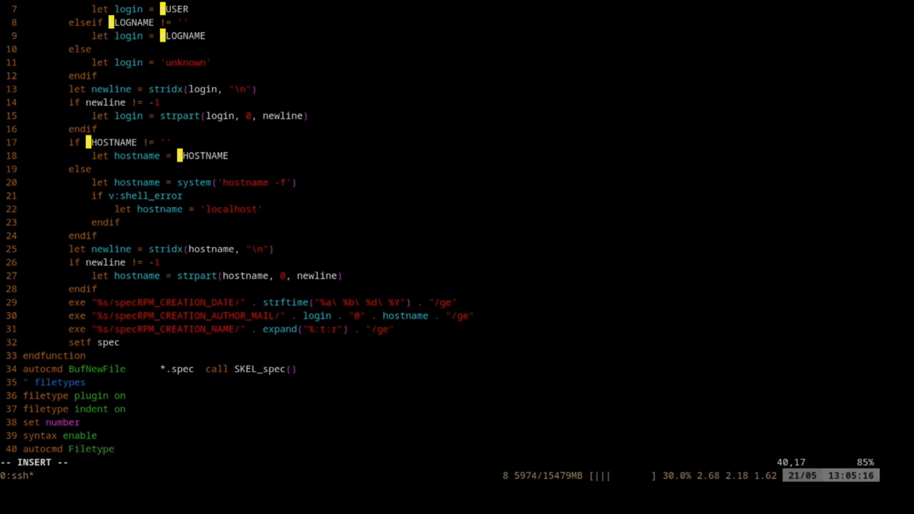
text(p)
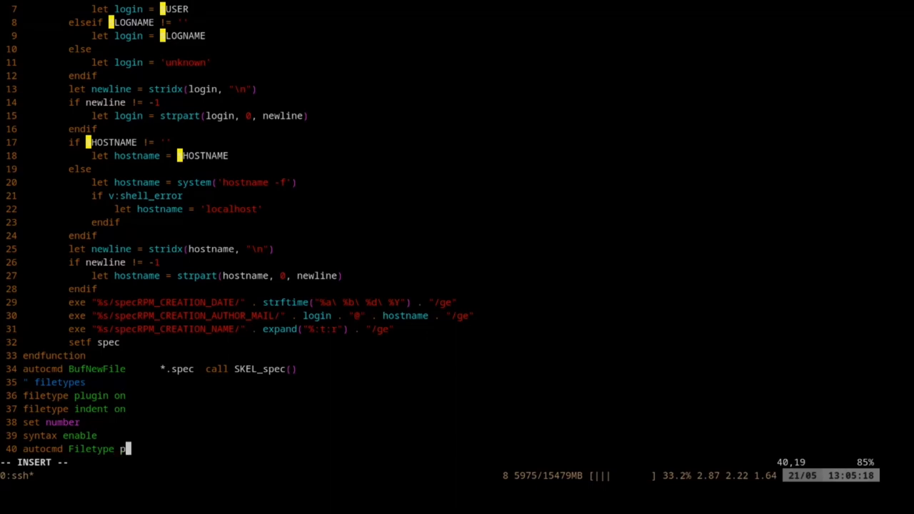
text(thon)
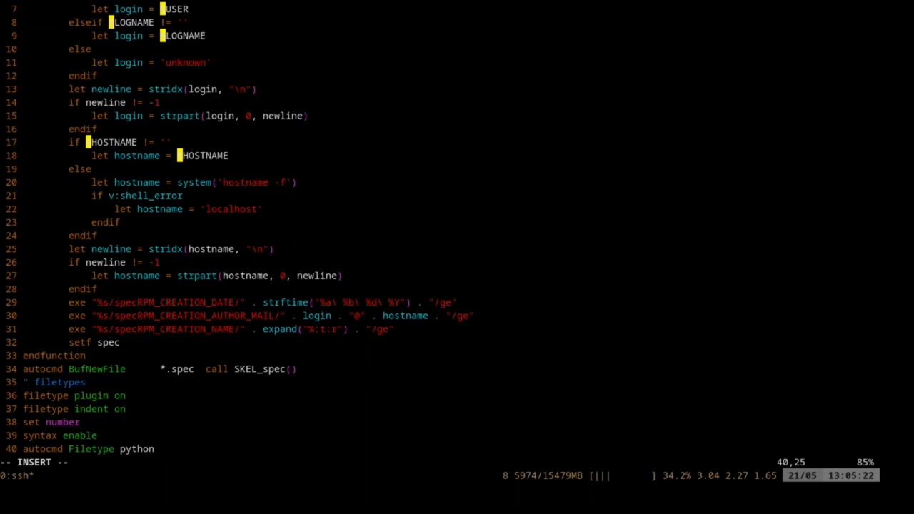
text(set)
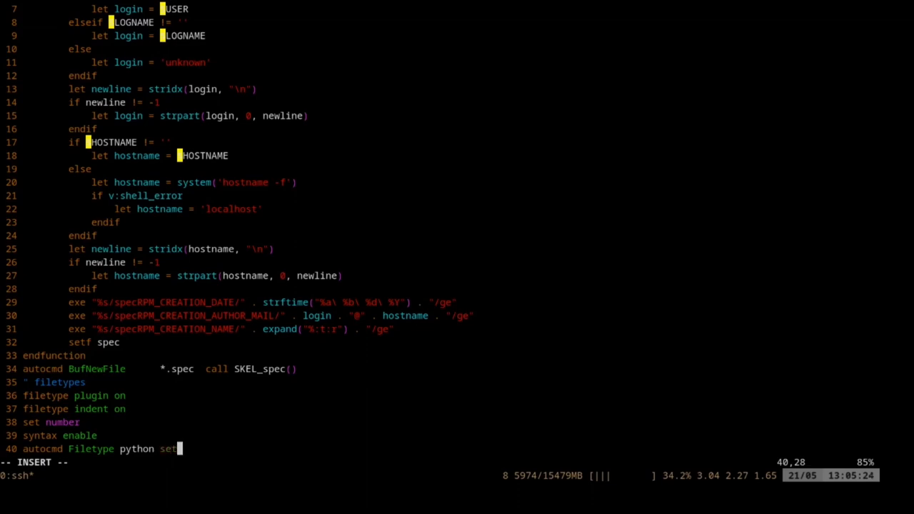
text(ocal)
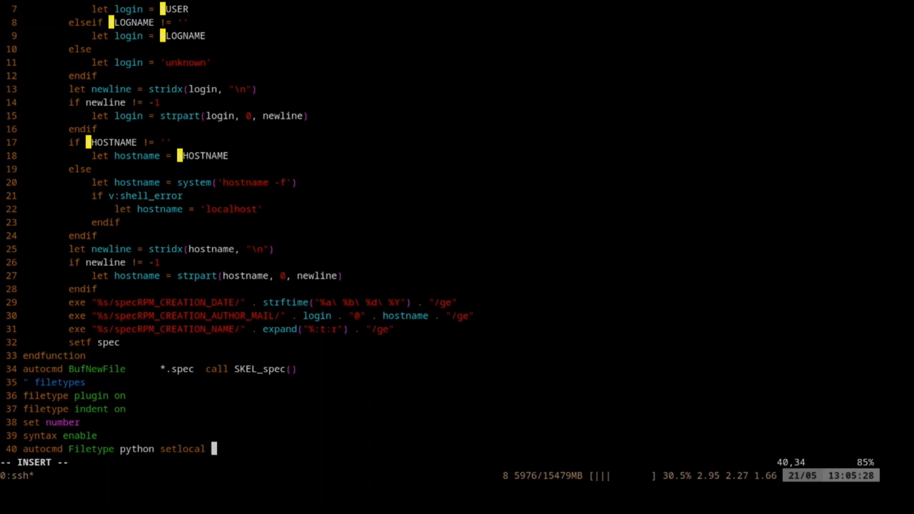
text(softt)
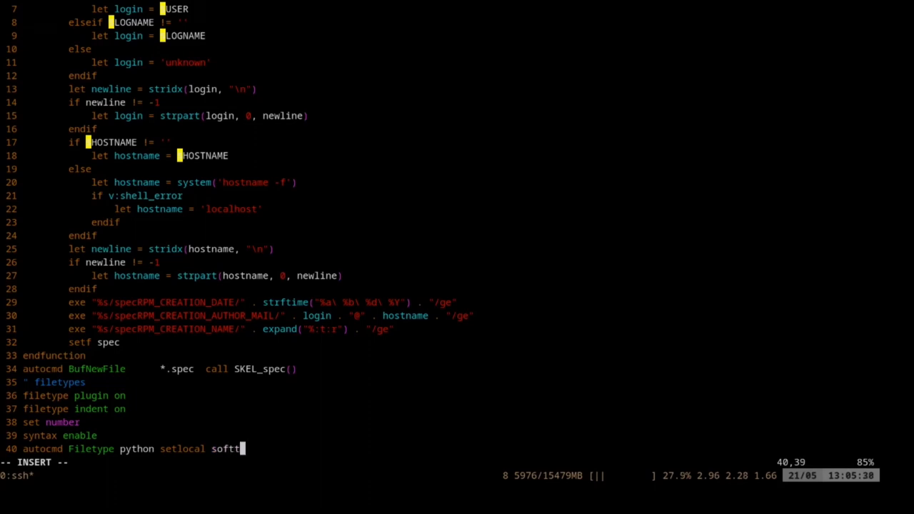
text(abstop=)
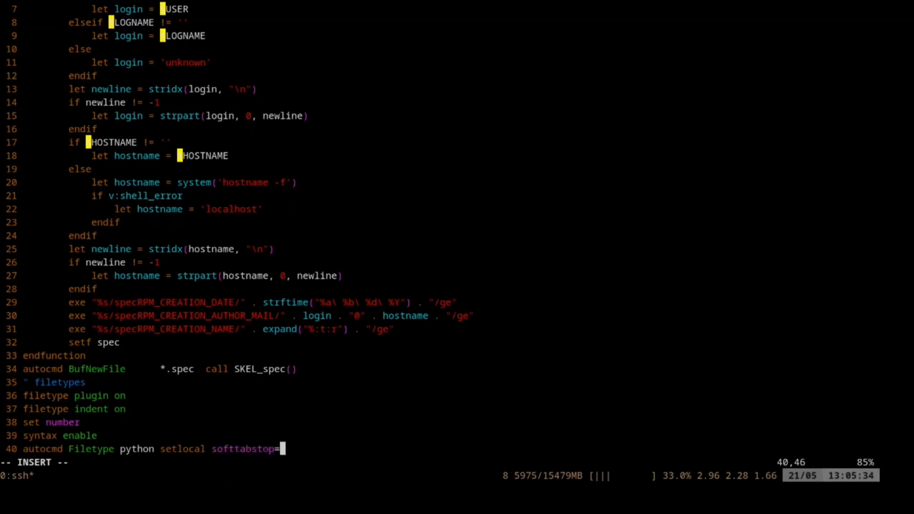
Complete it with tabstop=4 shiftwidth=4 expandtab autoindent, then consult :help tabstop.
text(4 tab)
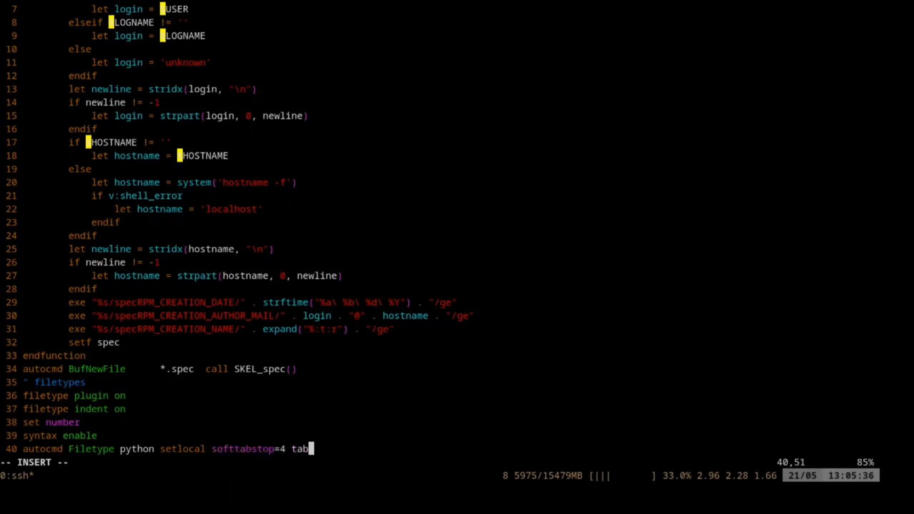
text(stop=)
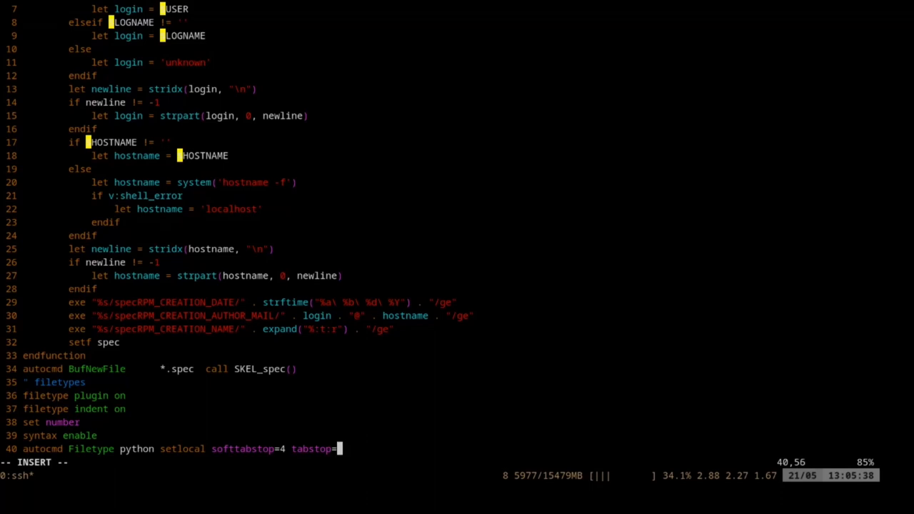
text(shi)
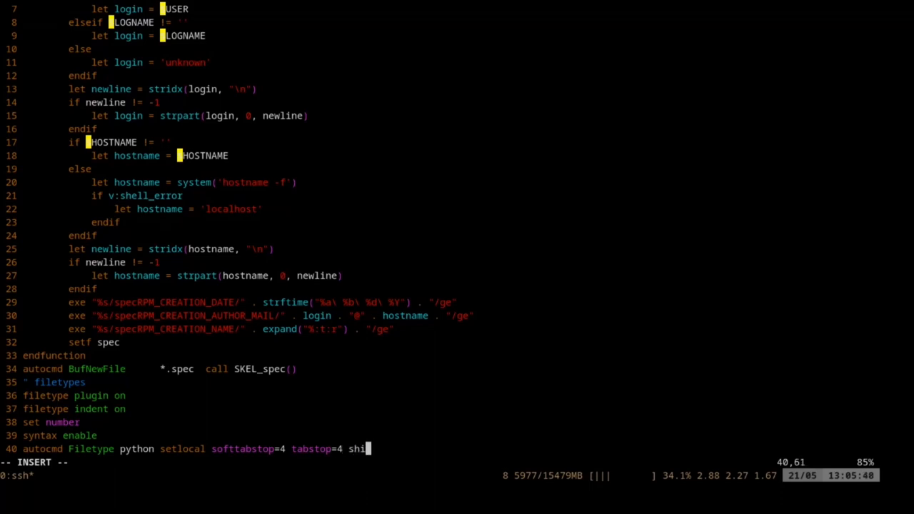
text(ftwidth)
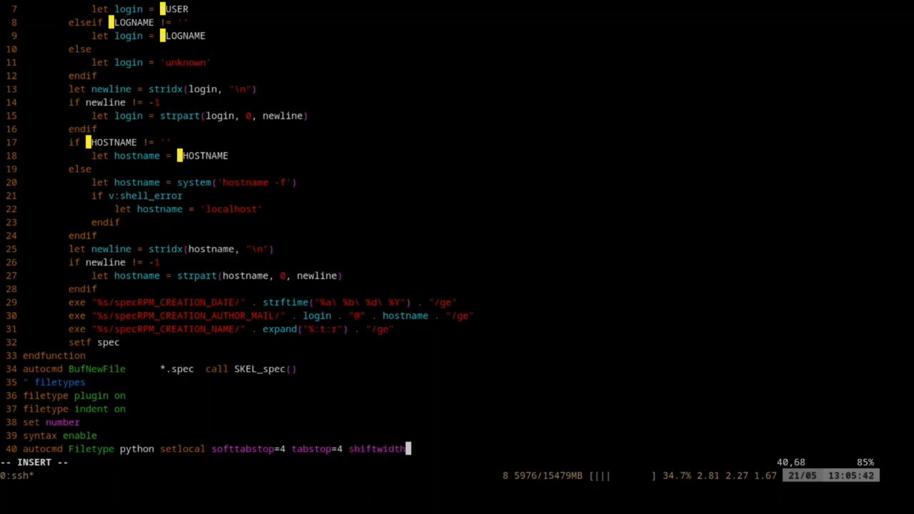
text(4)
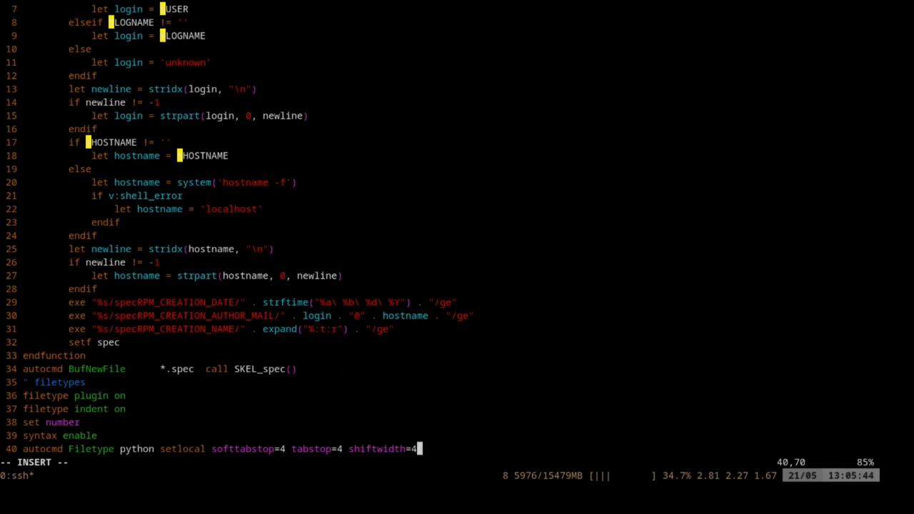
text(expandtab autoi)
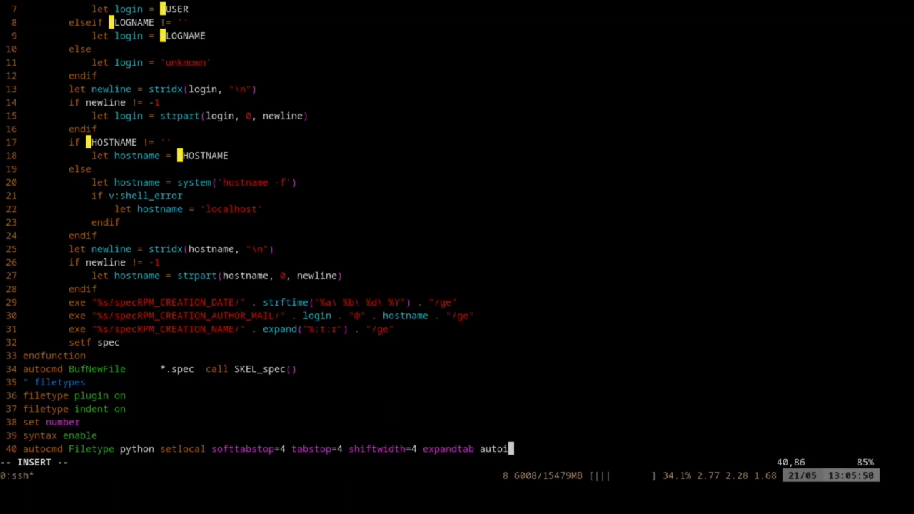
text(ndent)
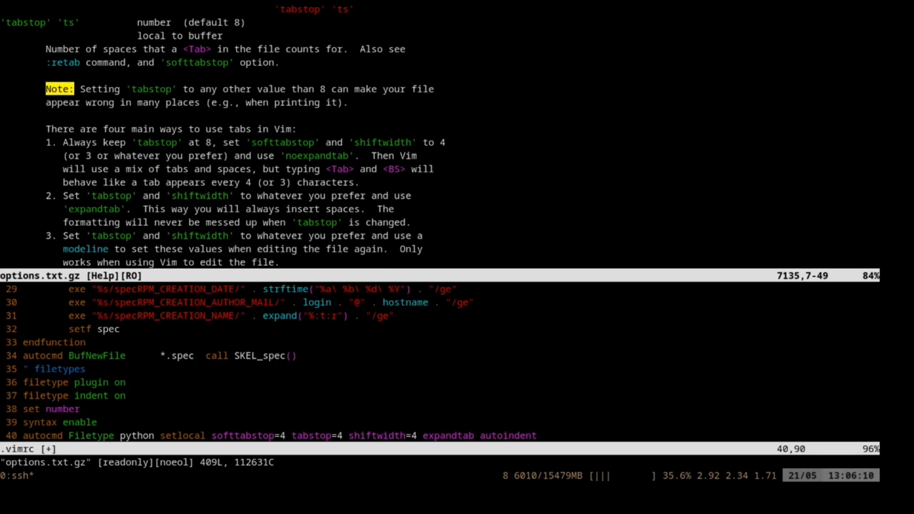
Quit the help window and write .vimrc, returning to the shell prompt.
text(:q)
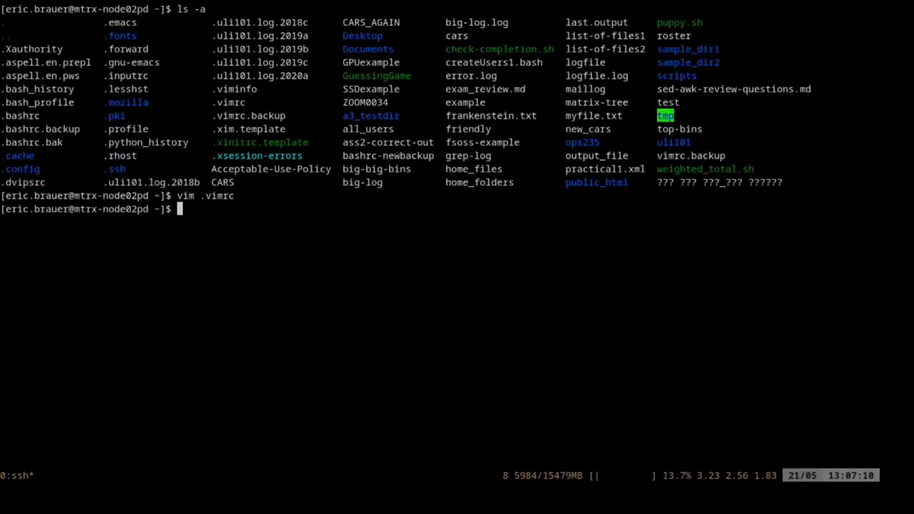
Create test.py in Vim and start its shebang with #!/usr/, correcting a mistyped path part.
text(vim tes)
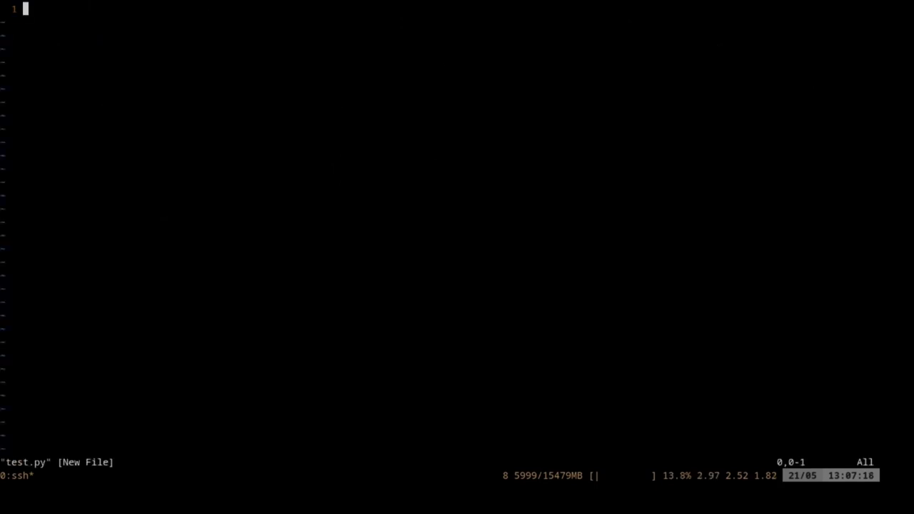
text(#!/)
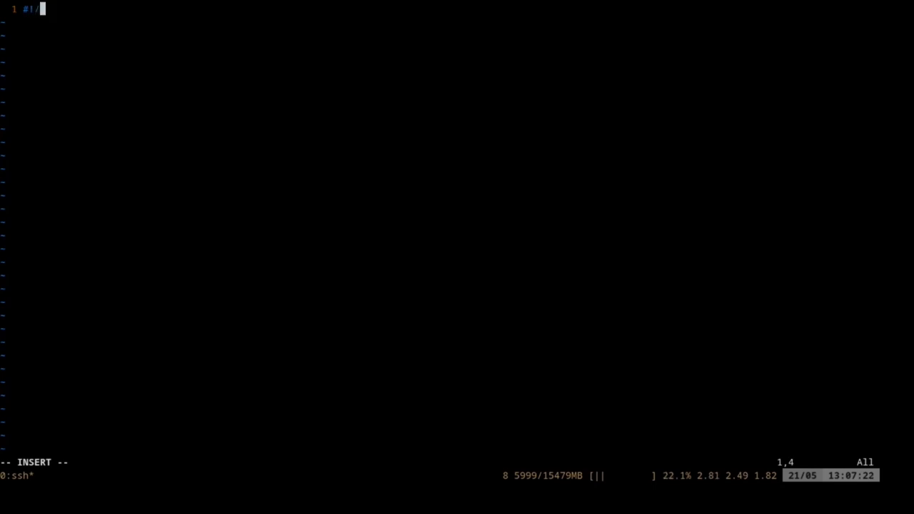
text(usr/)
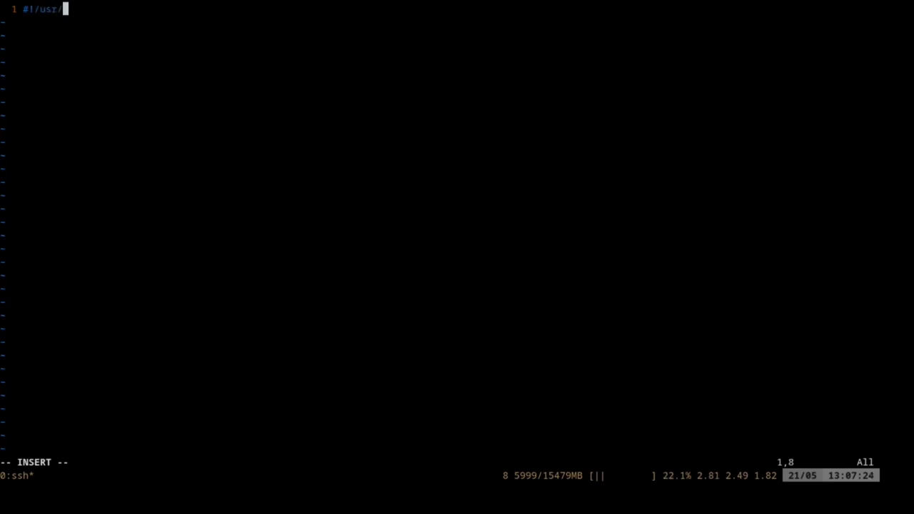
text(bin)
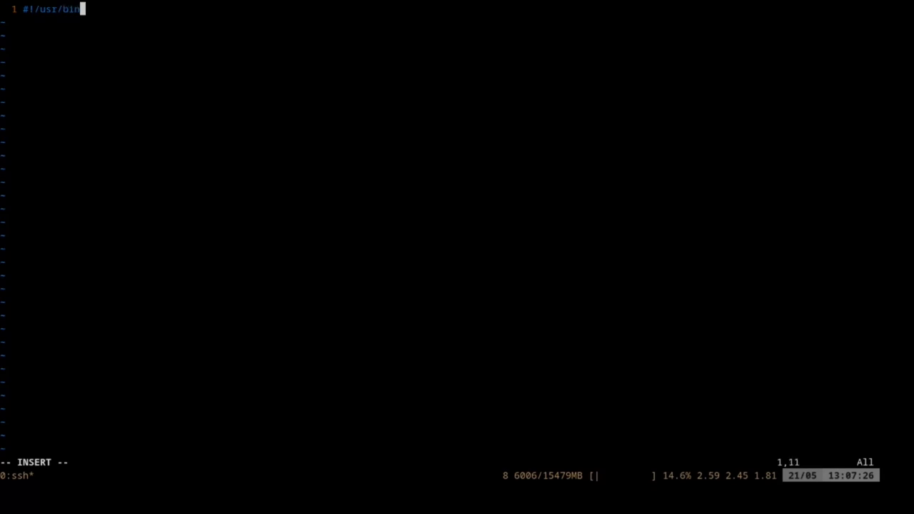
key(BackSpace)
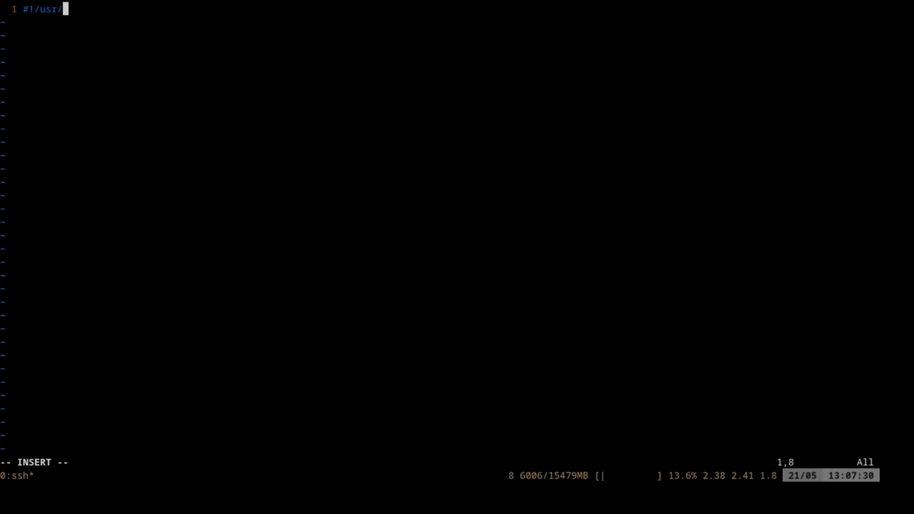
mouse_move(711, 51)
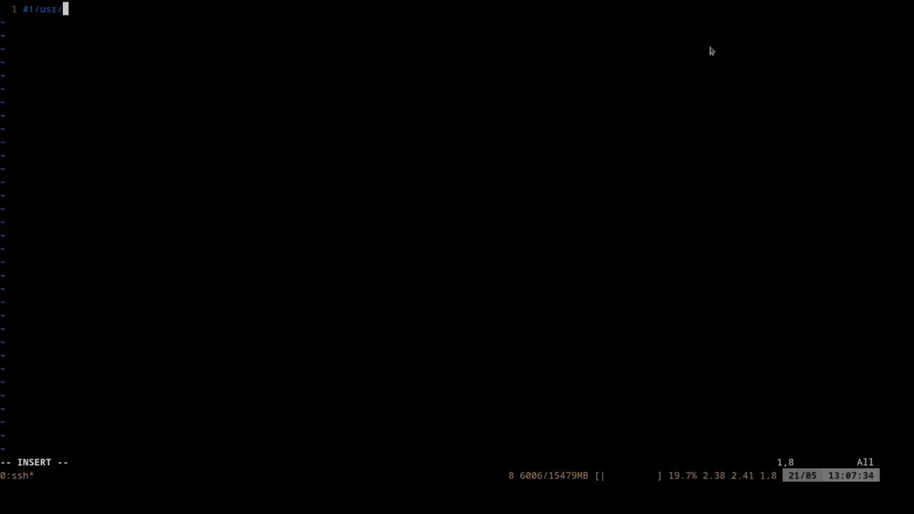
mouse_move(100, 15)
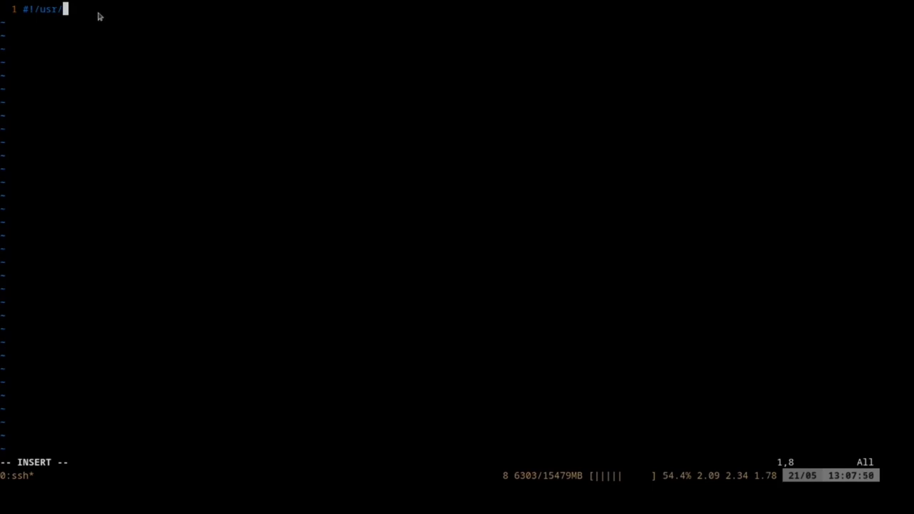
Finish the shebang as #!/usr/bin/env python3 and leave a blank line after it.
text(bi)
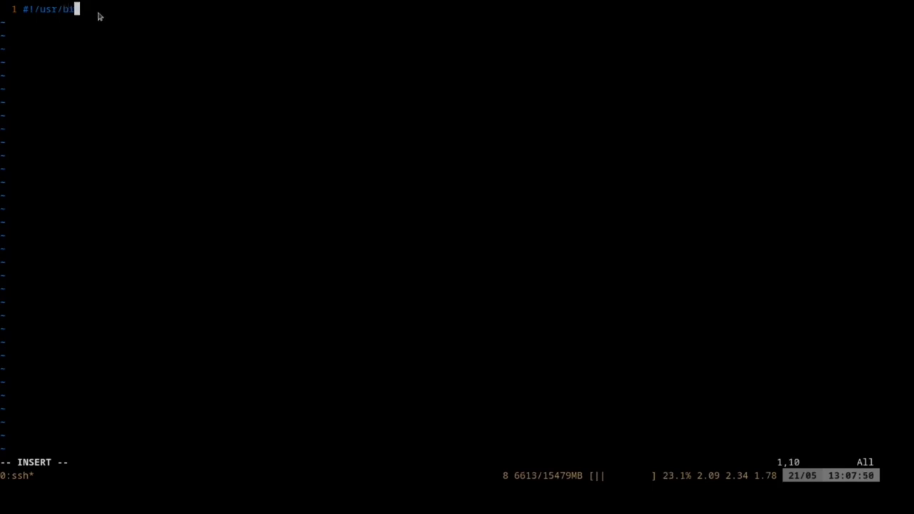
text(n/env pytho)
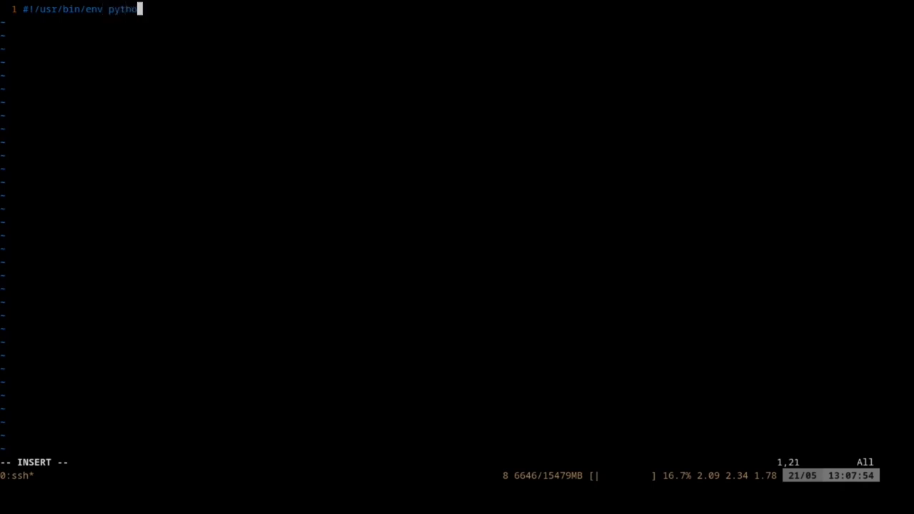
text(n3)
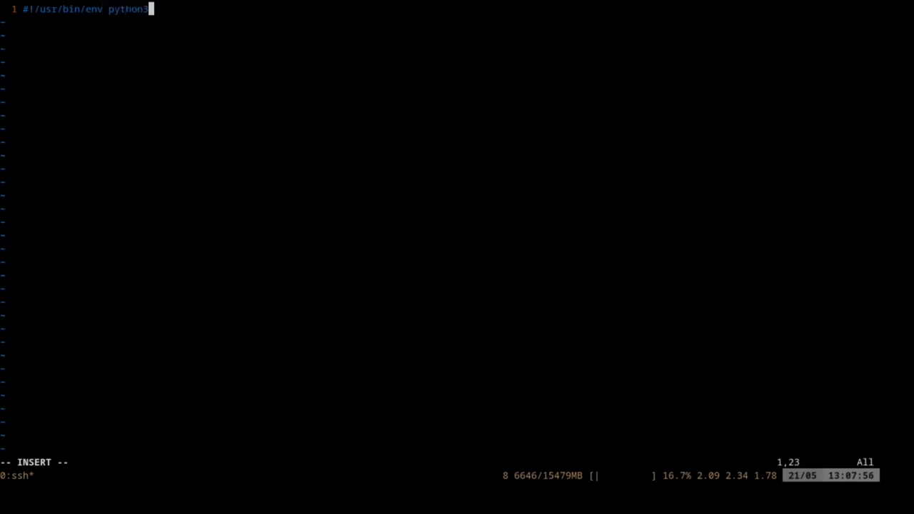
key(enter)
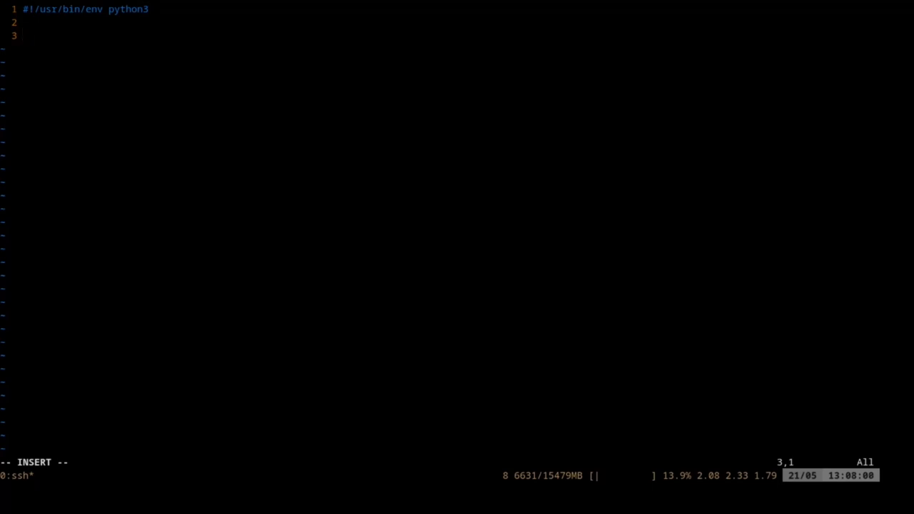
Write def hello(): with a "docstring" line as its body start.
text(def)
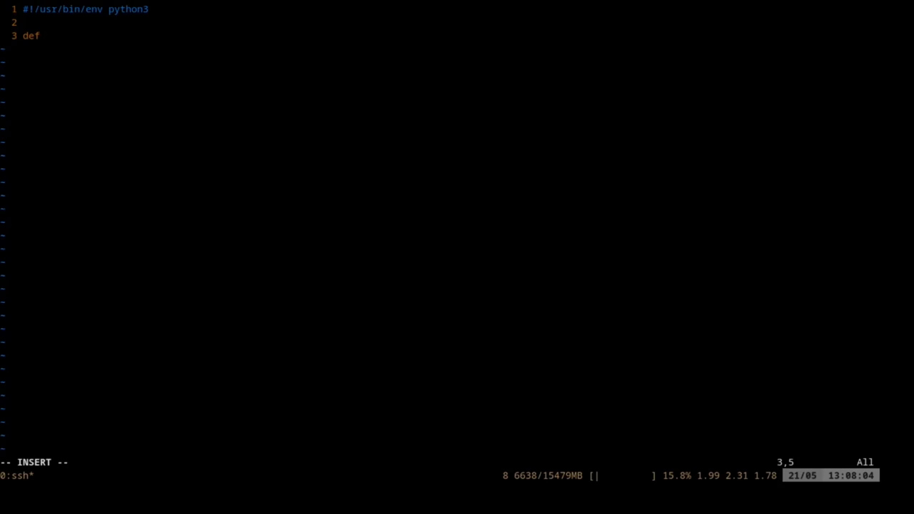
text(hello)
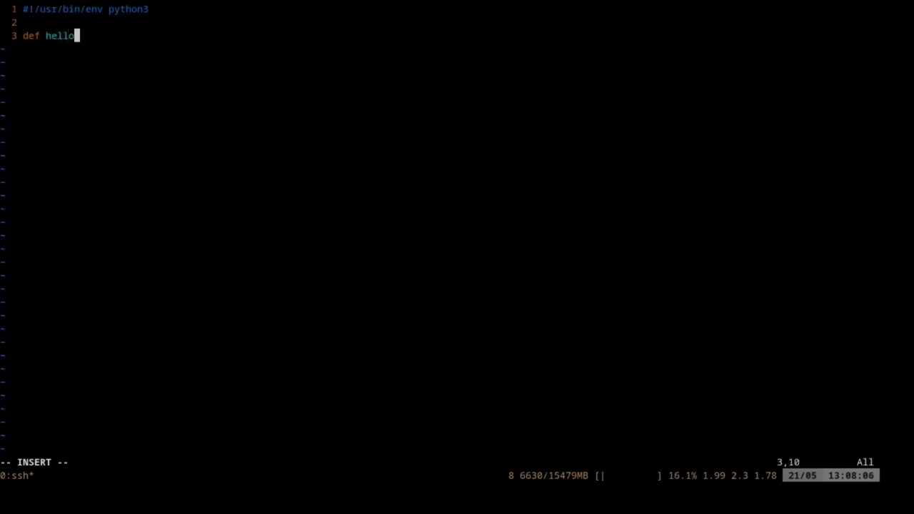
text(():)
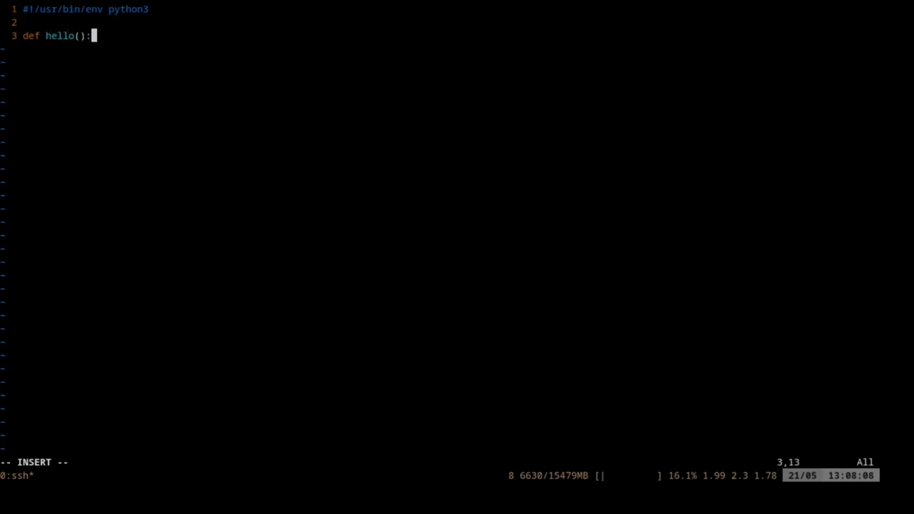
key(Enter)
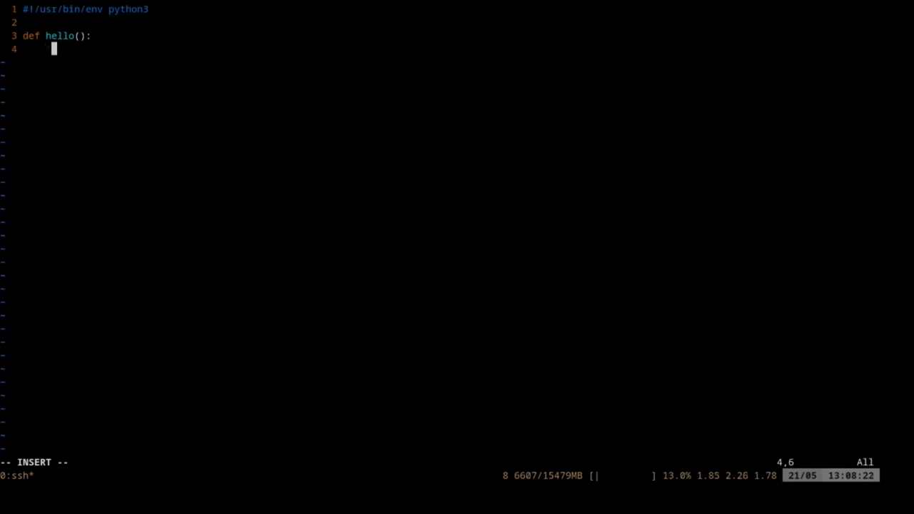
text("docstring)
text(if)
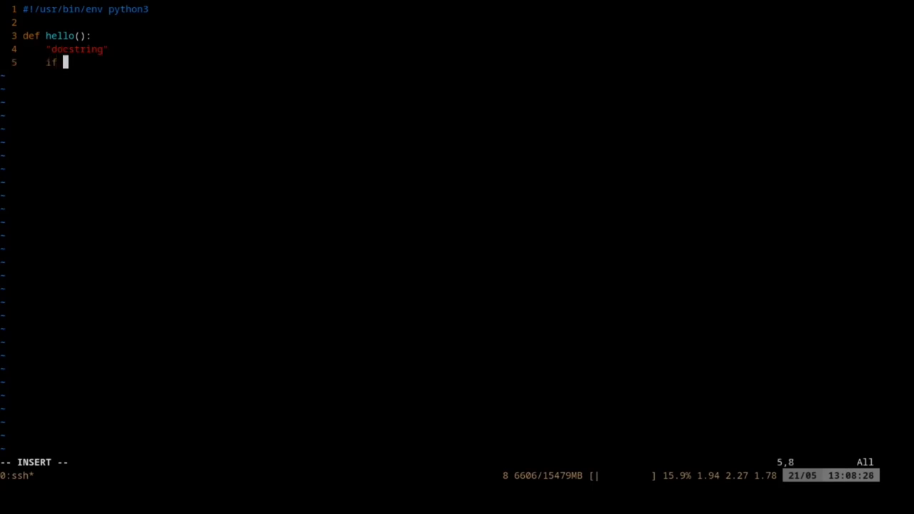
Add an 'if num <' branch printing 'hello' and an else: line ready for its body.
text(numb)
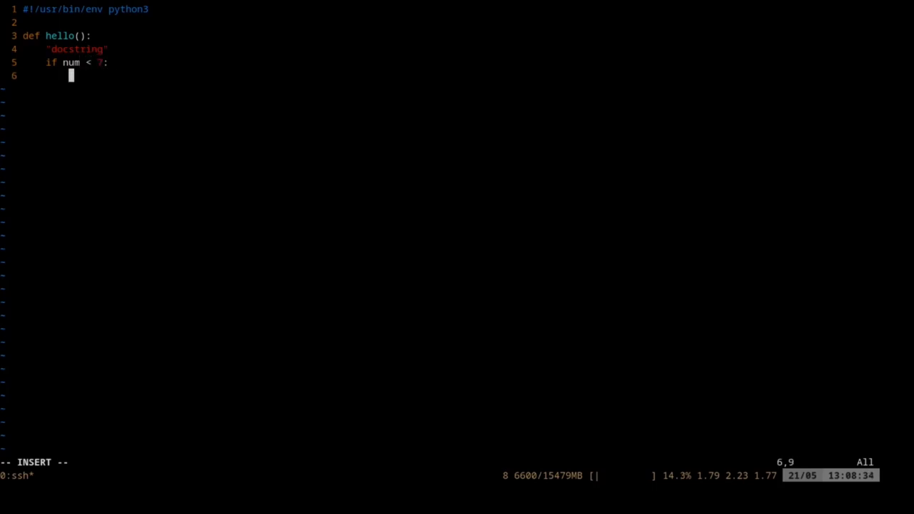
text(pr)
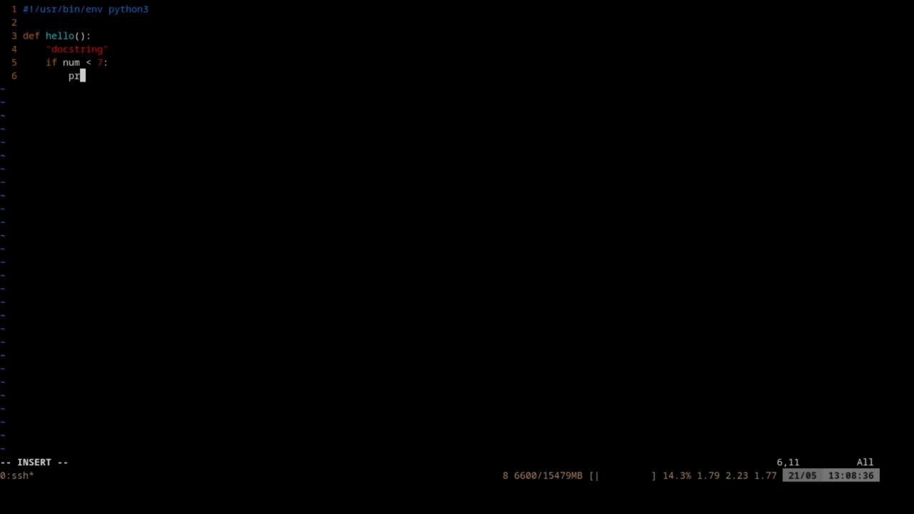
text(int 'hell)
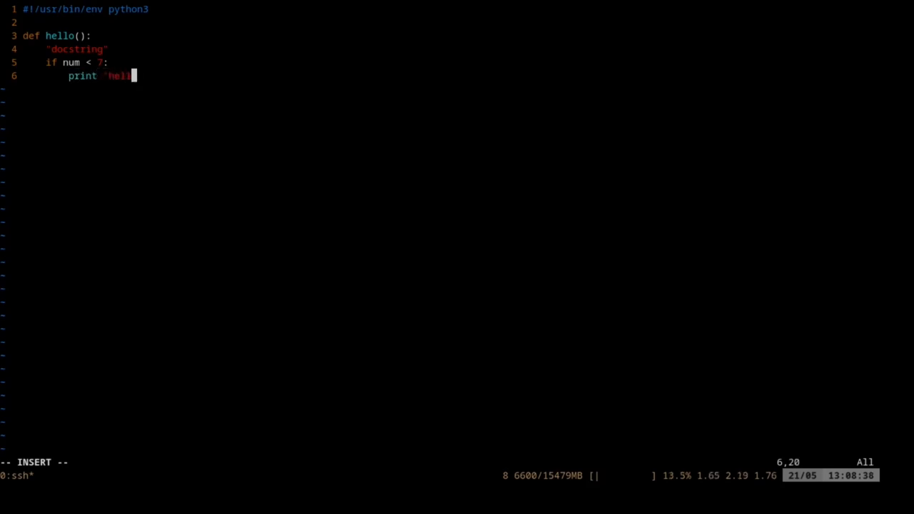
text(o')
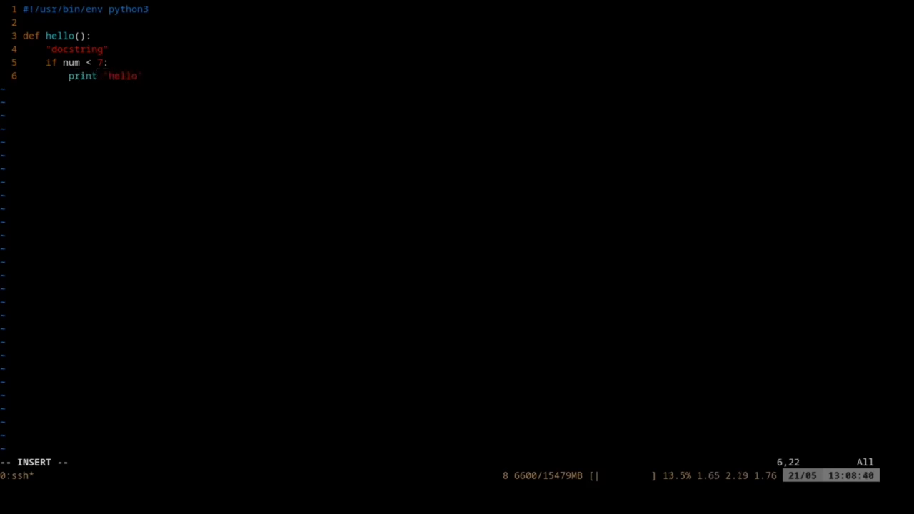
text(else)
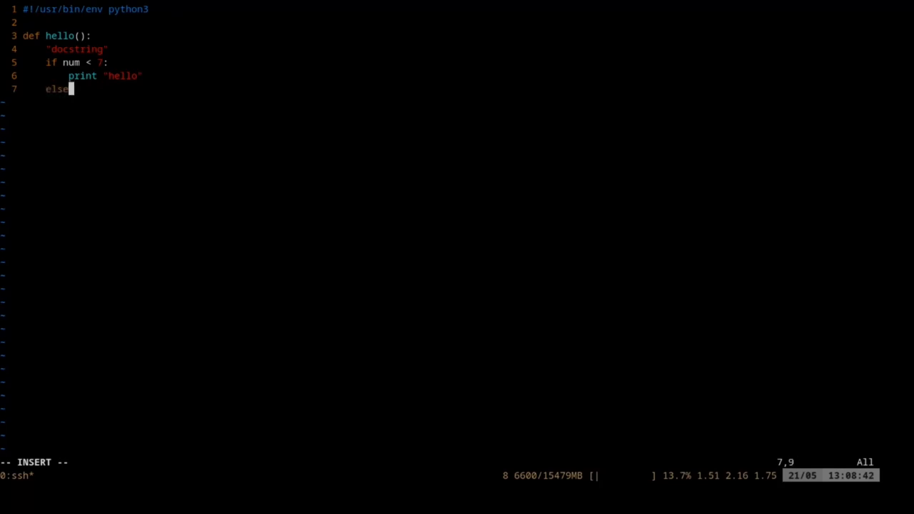
key(Return)
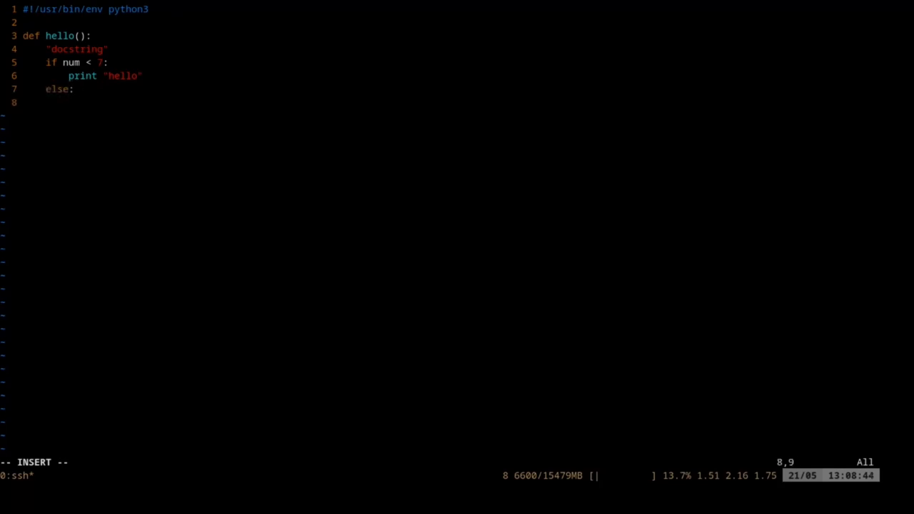
Give the else branch a print("goodbye") call.
text(print)
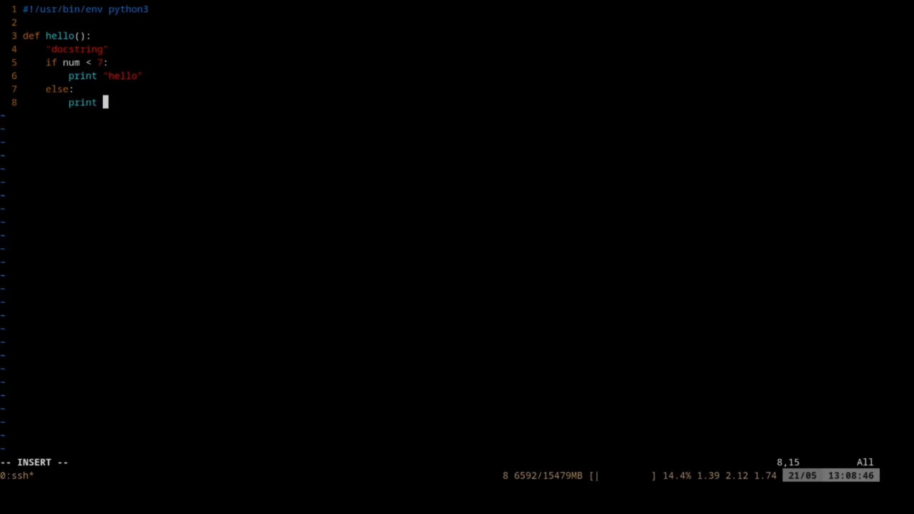
text(()
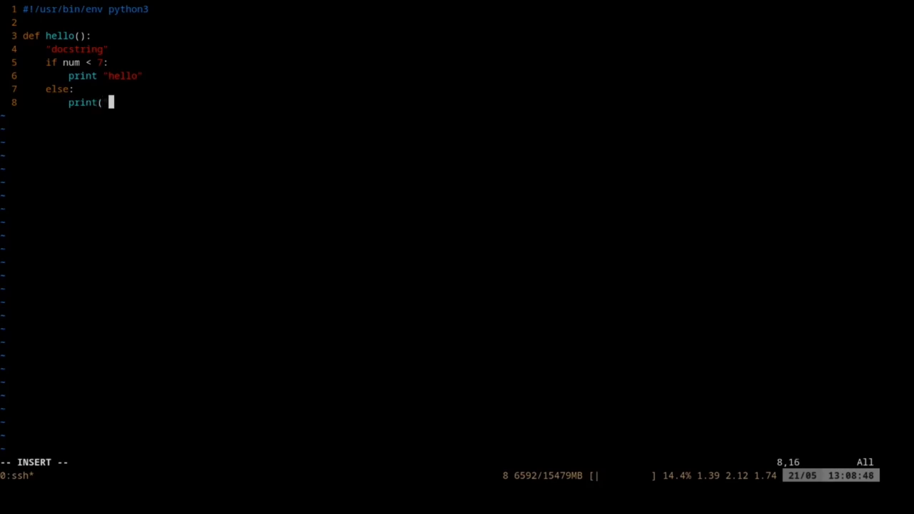
text("goodbye)
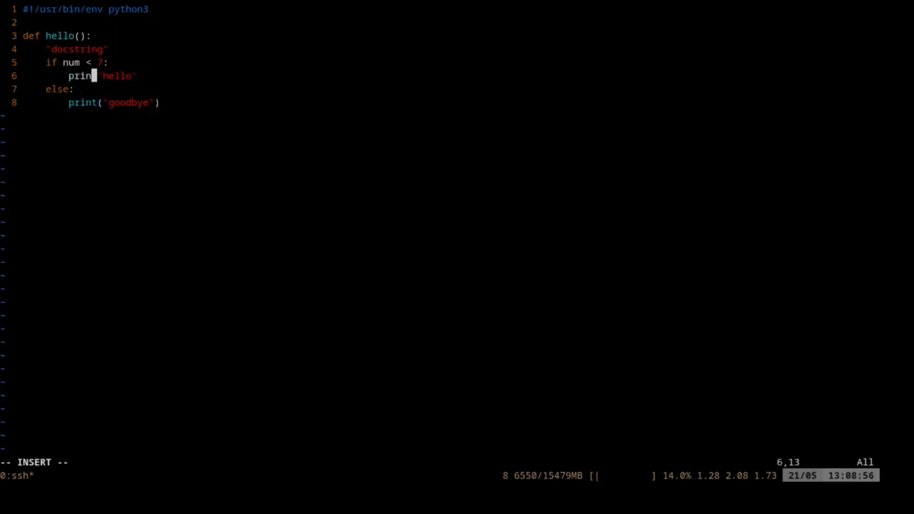
text(t()
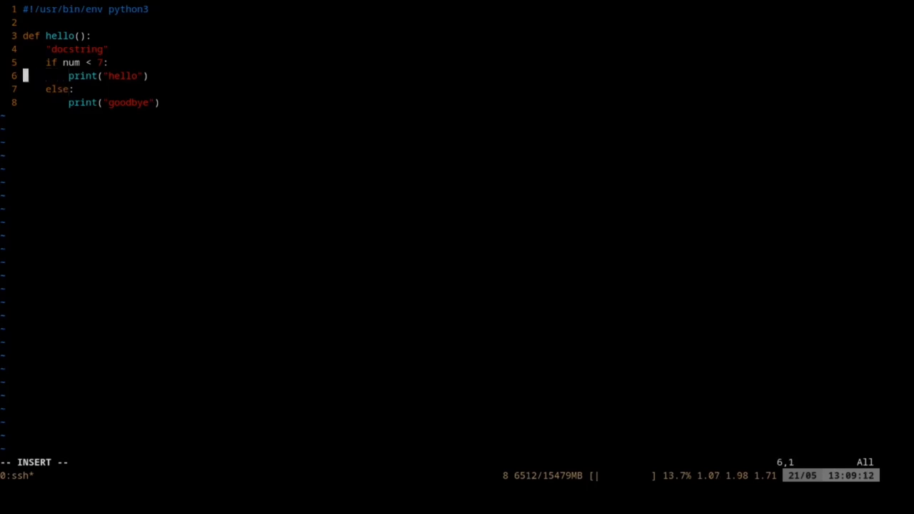
Move back up to the earlier print 'hello' line to rework it into print('hello').
key(Up)
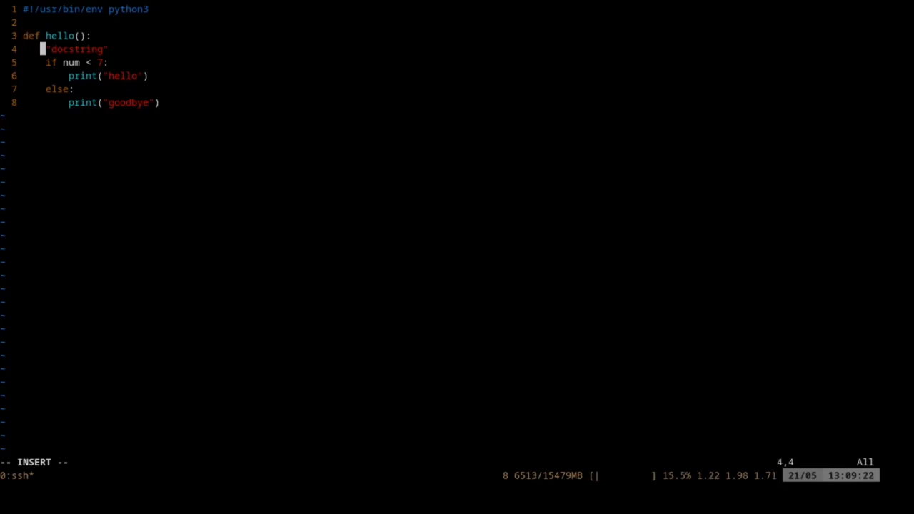
key(Right)
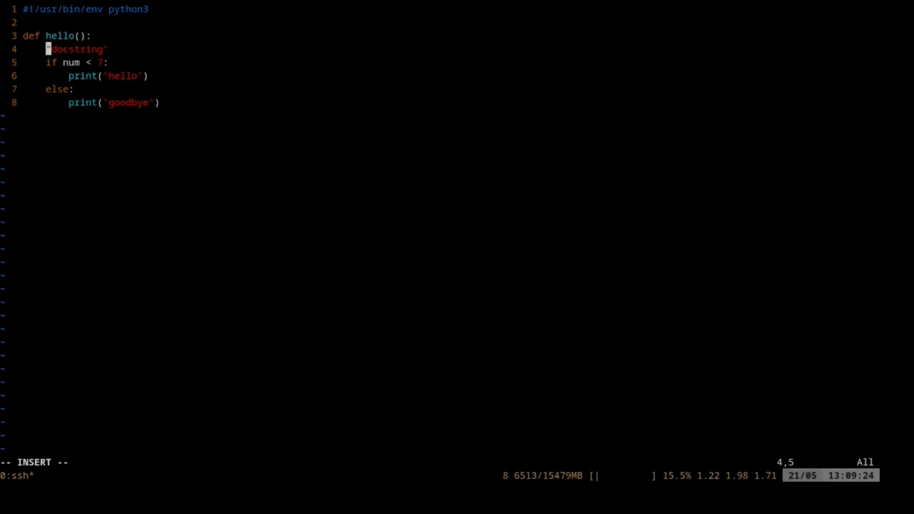